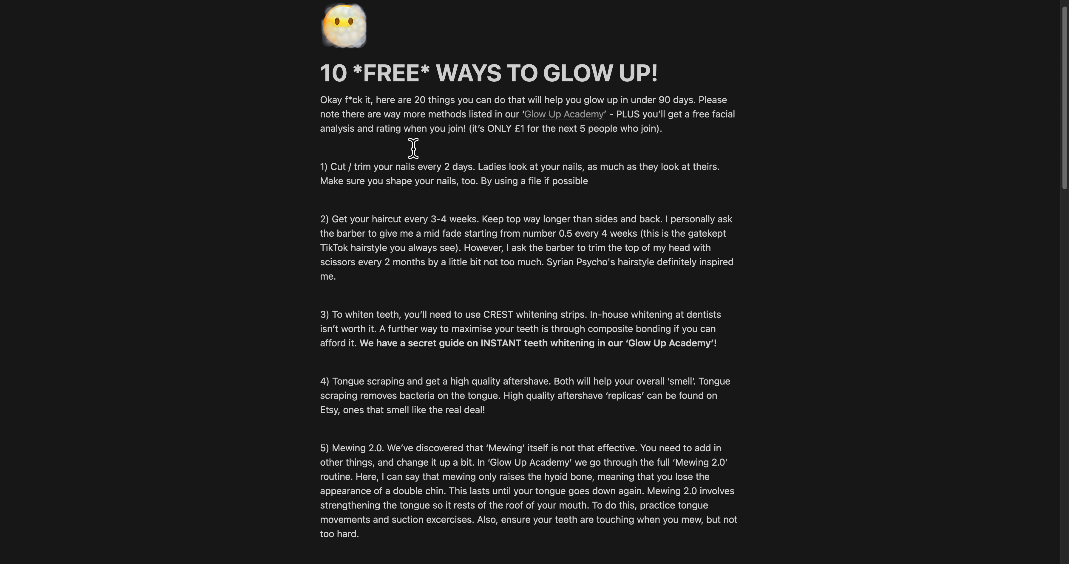
Scroll from the page title down to items 1–7 and their diet notes.
scroll("down", 3)
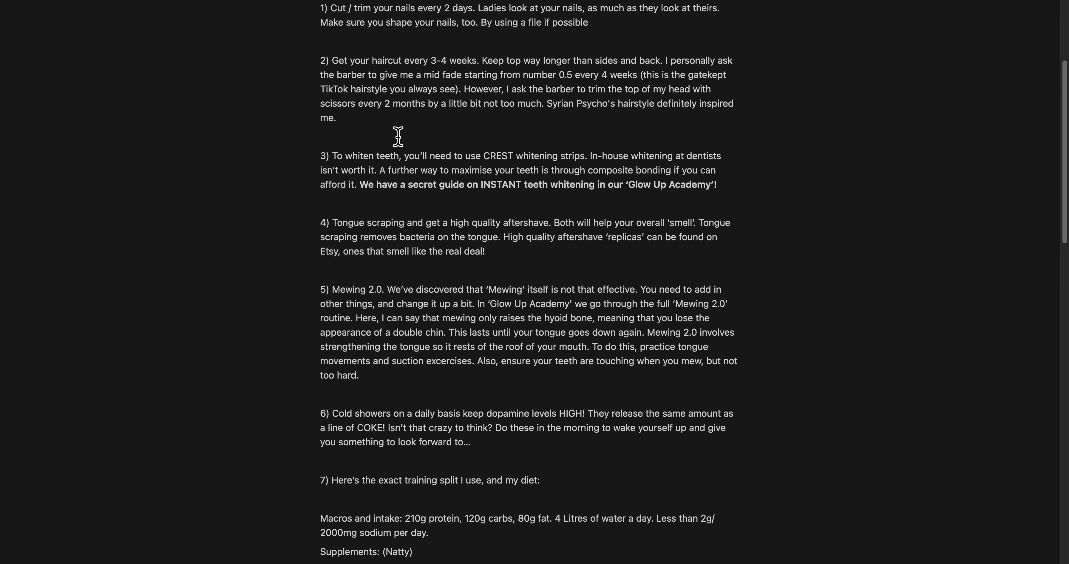
Scroll past the supplements list to item 8's notable mentions and item 9's dieting essentials.
scroll("down", 3)
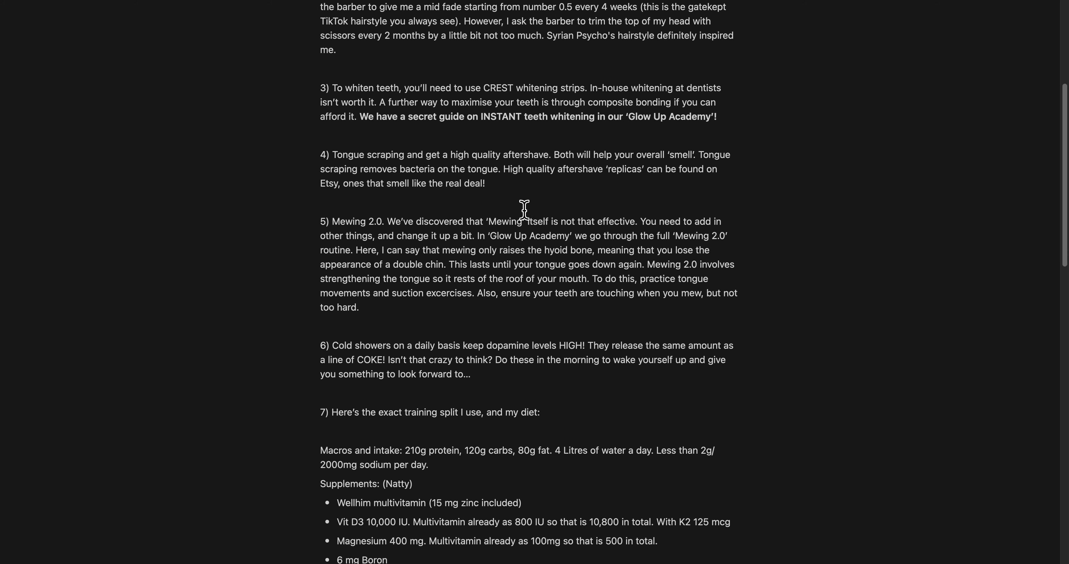
mouse_move(414, 237)
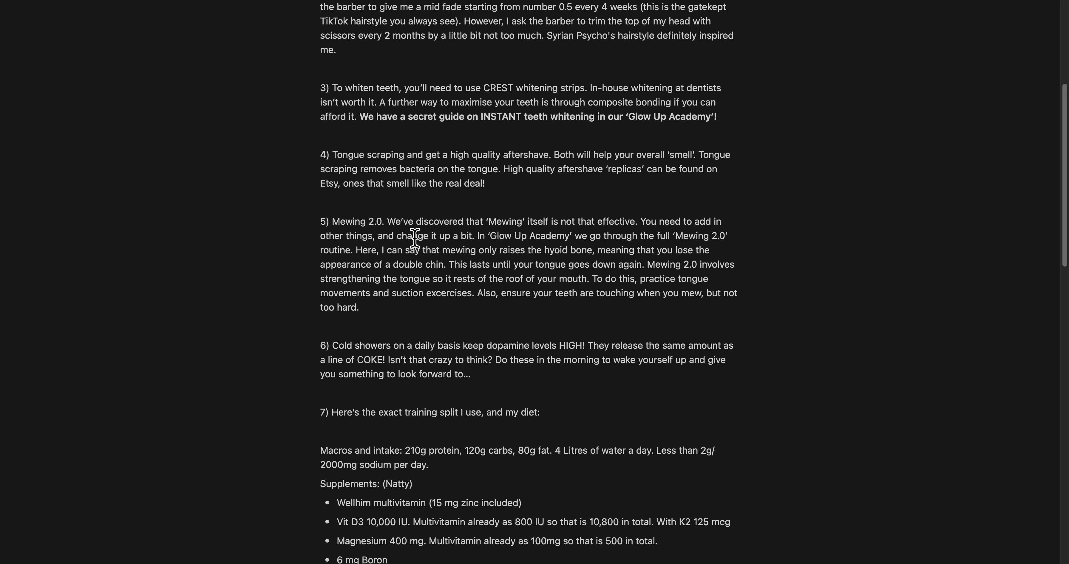
scroll("down", 3)
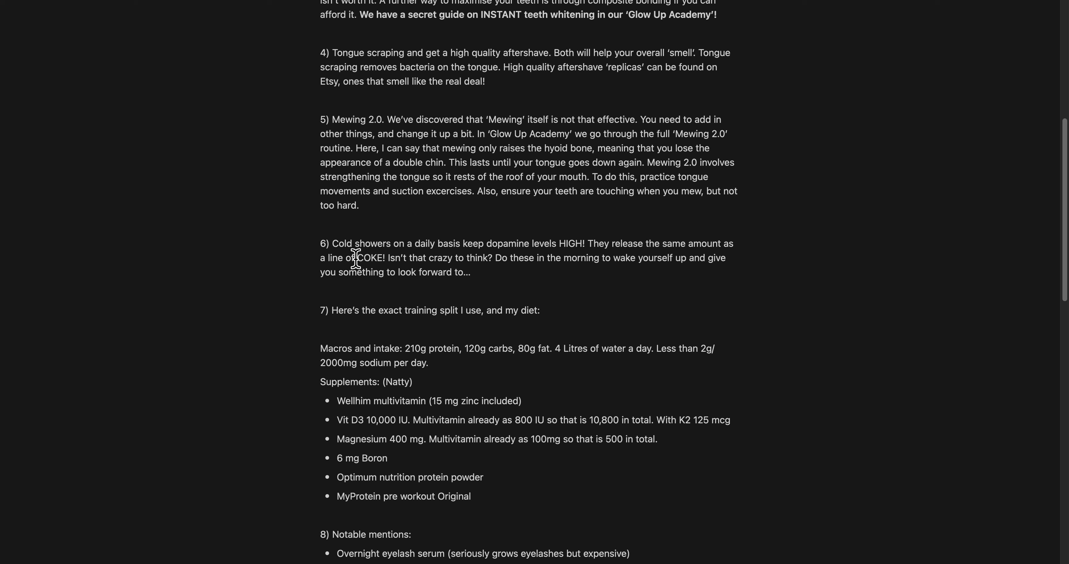
scroll("down", 3)
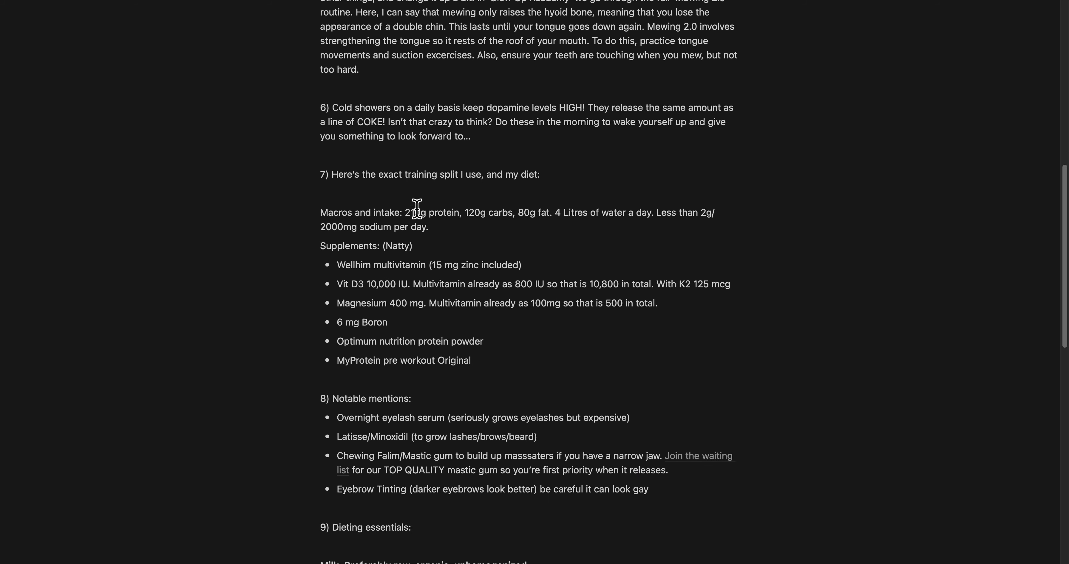
mouse_move(505, 235)
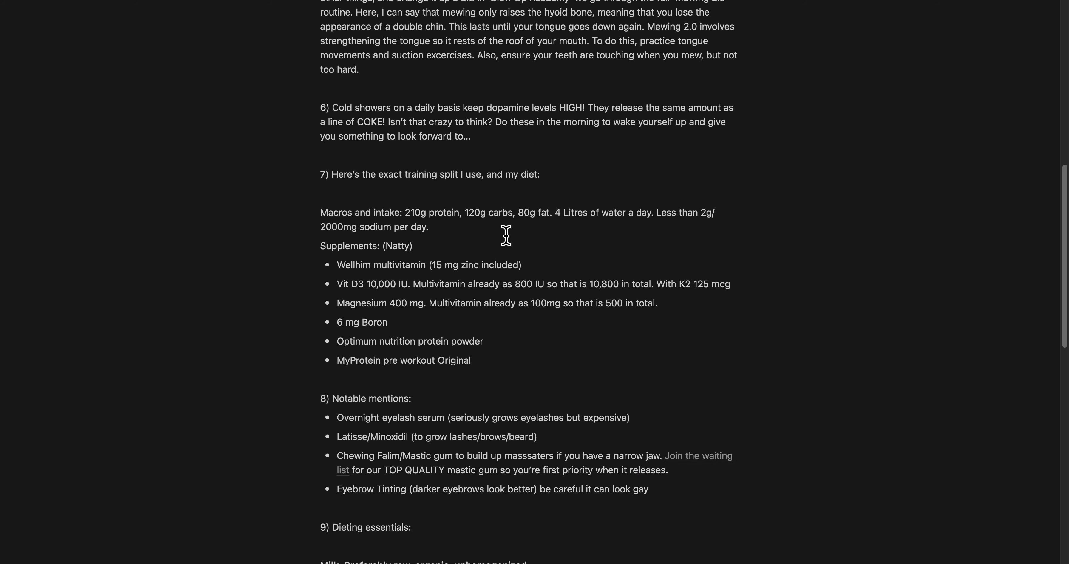
scroll("down", 3)
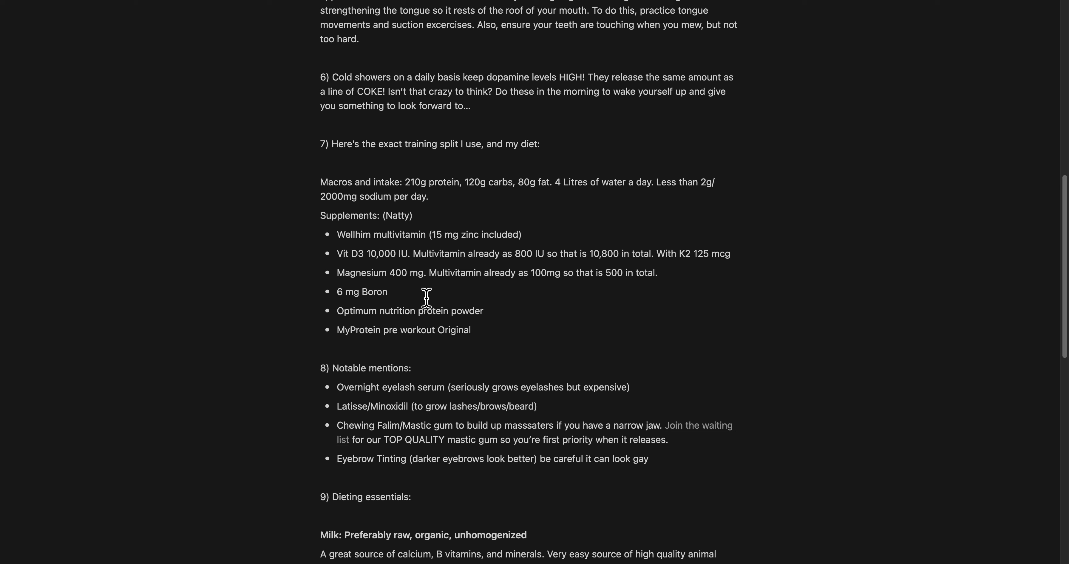
scroll("down", 3)
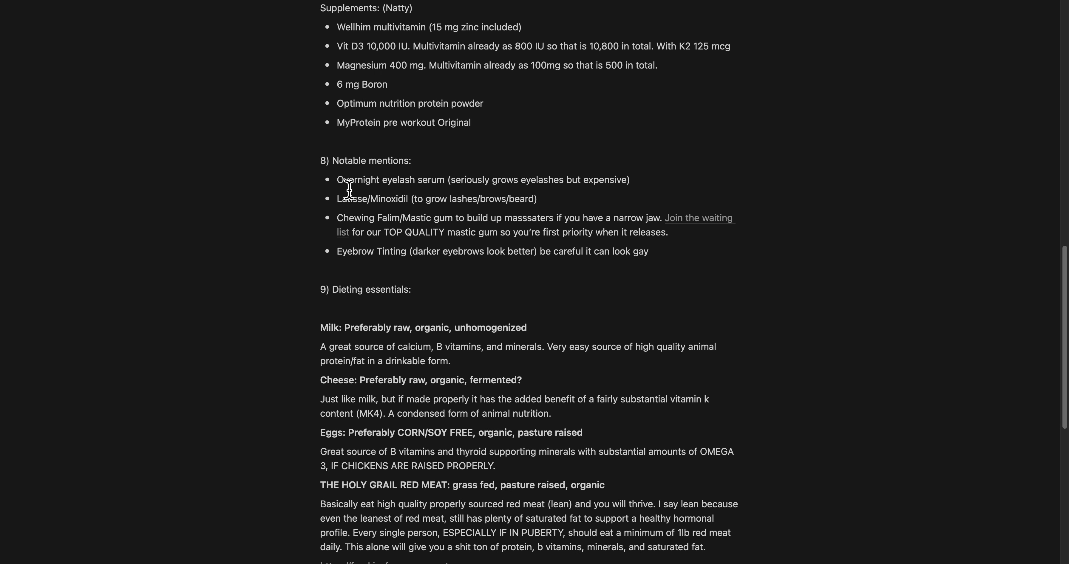
Highlight the item 5 Mewing 2.0 paragraph, then scroll on through the meat, dairy and cod liver oil notes.
left_click_drag(347, 198, 482, 198)
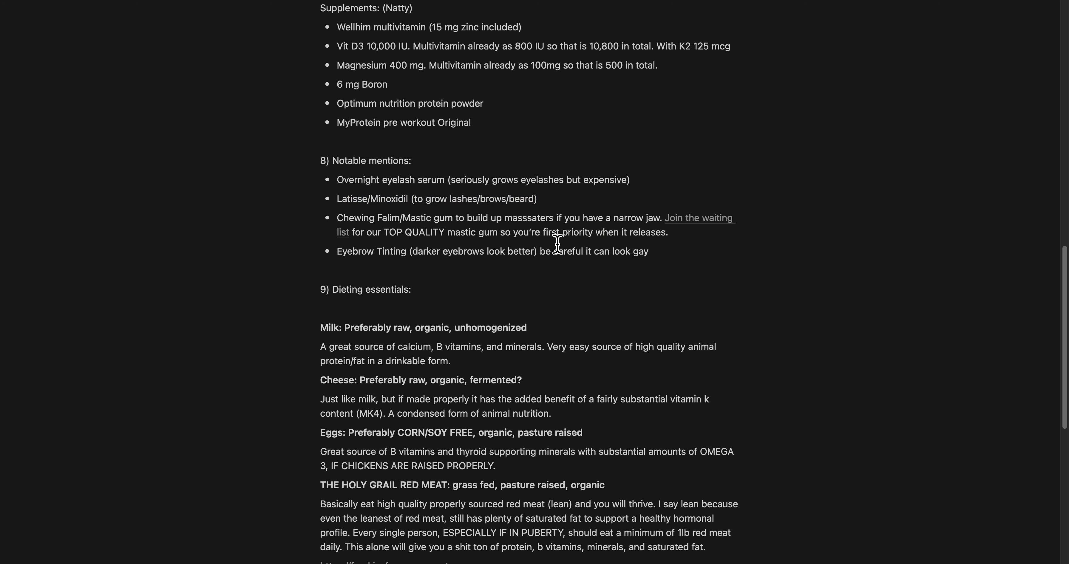
scroll("down", 3)
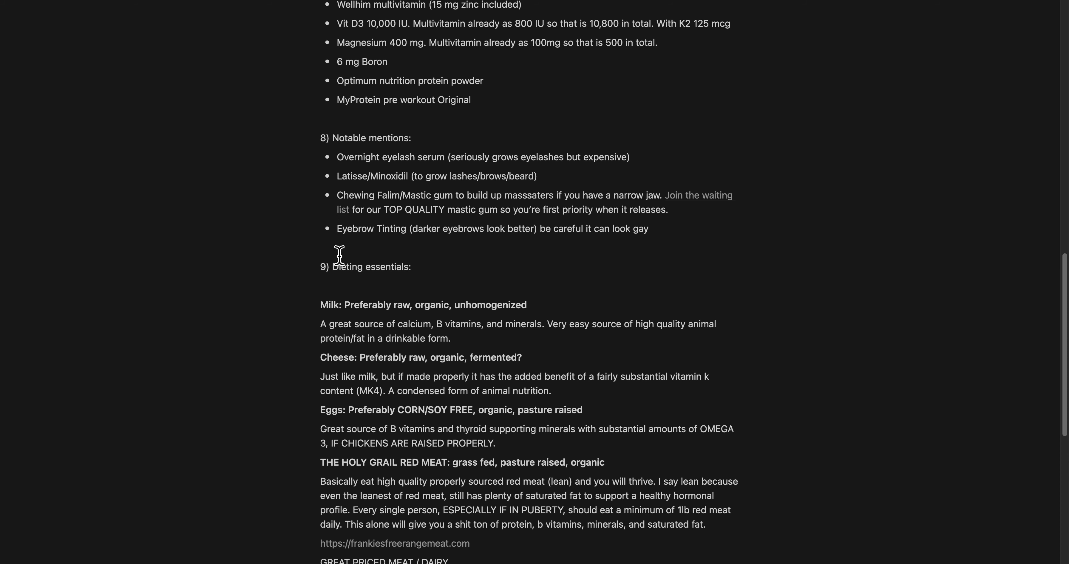
scroll("down", 3)
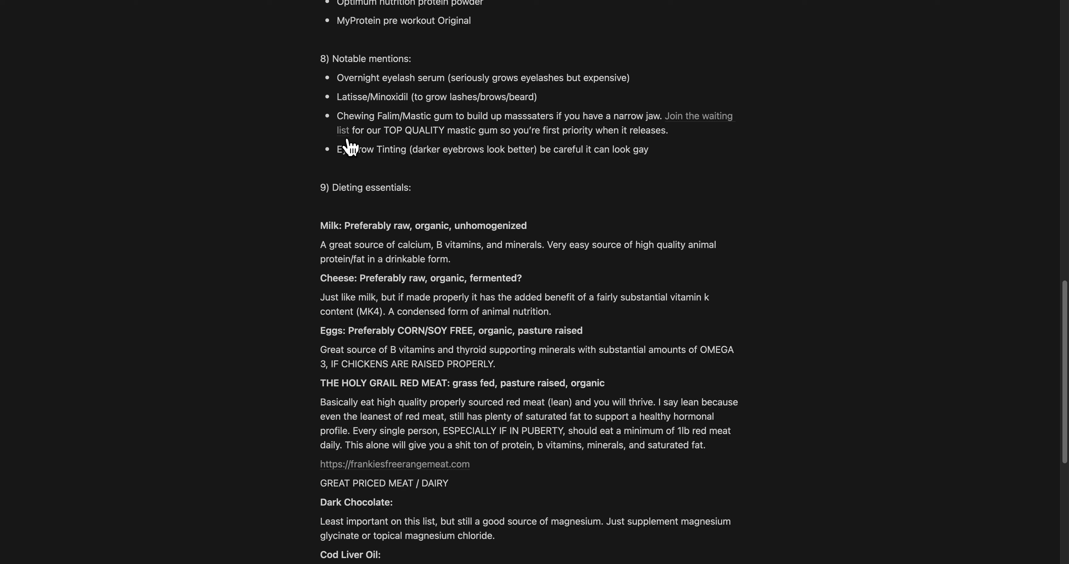
mouse_move(357, 141)
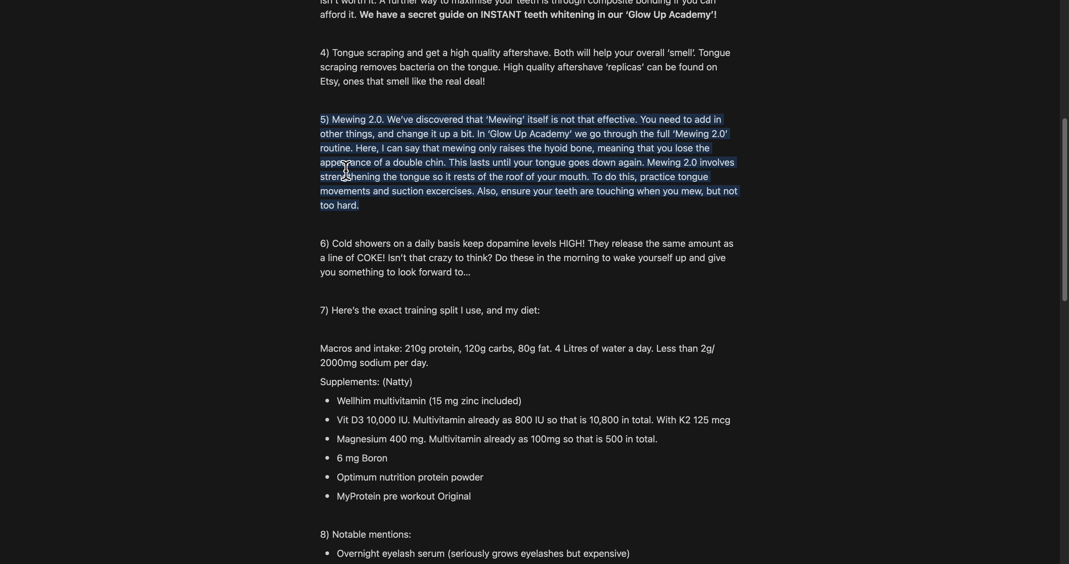
Clear the paragraph highlight and scroll to the closing item 10 about Glow Up Academy's £1 trial.
scroll("down", 3)
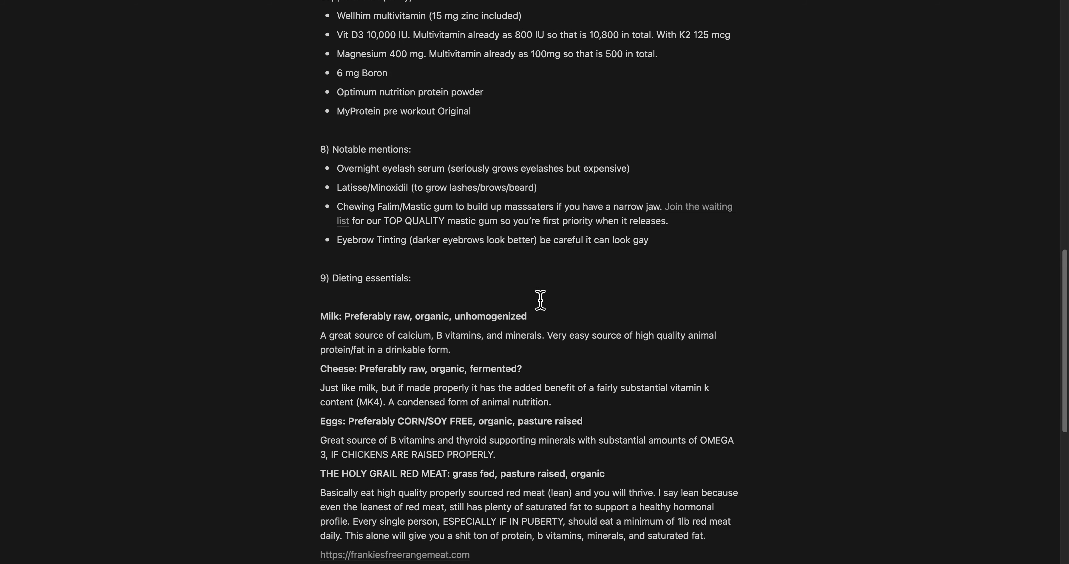
scroll("down", 3)
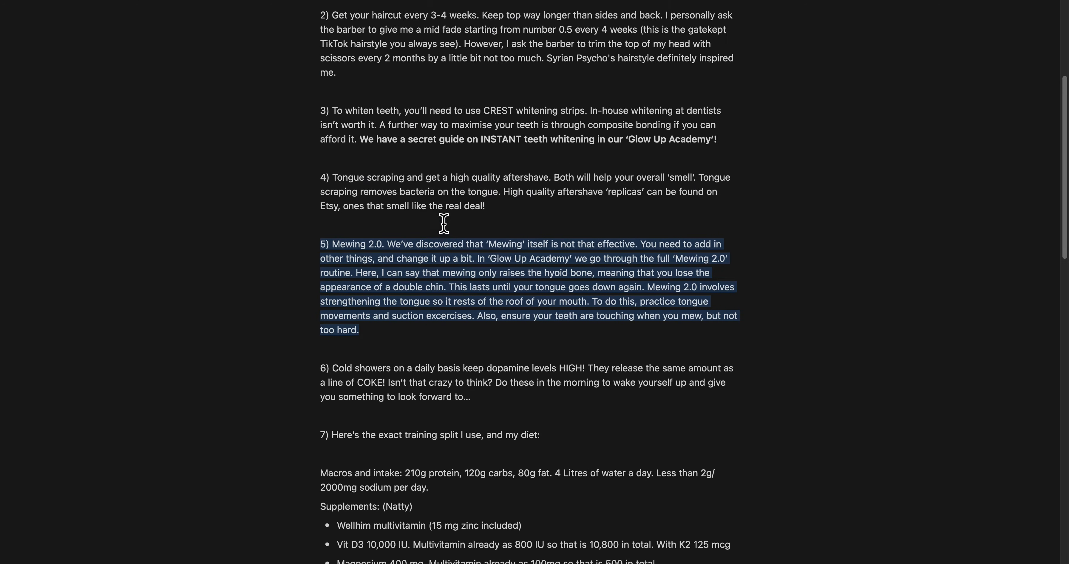
left_click(526, 139)
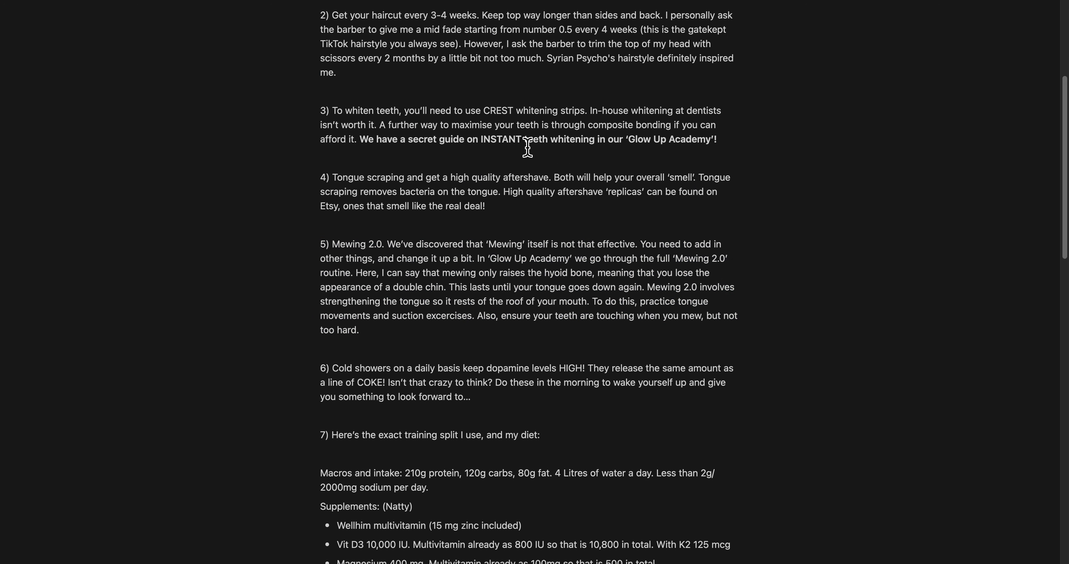
scroll("down", 3)
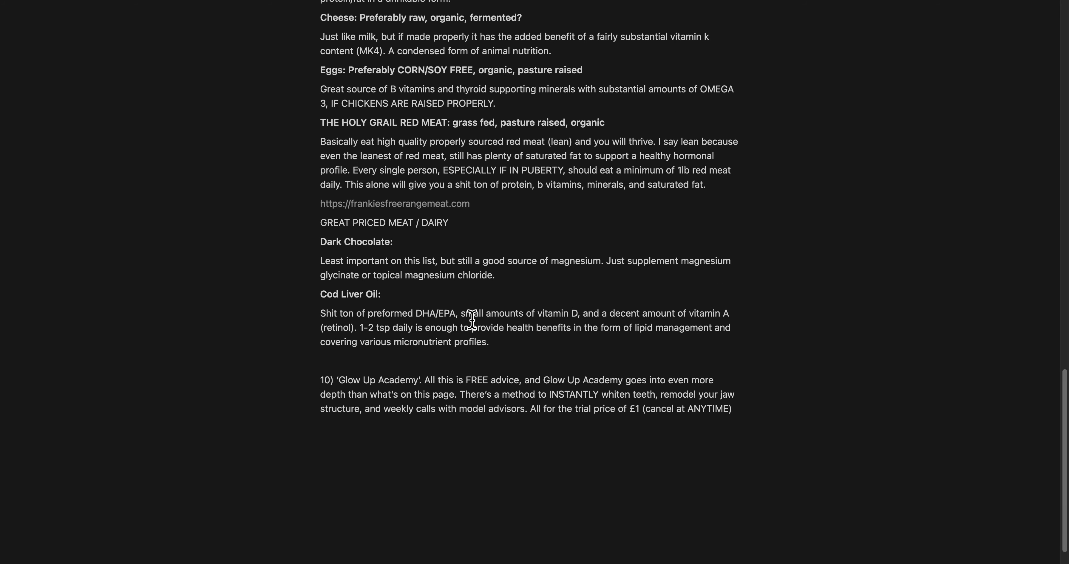
mouse_move(352, 397)
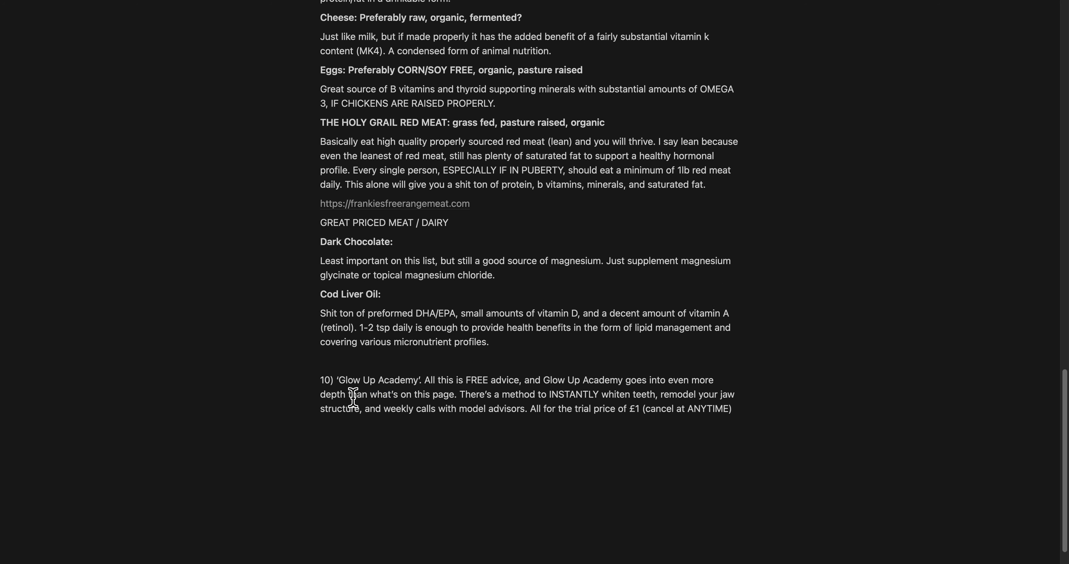